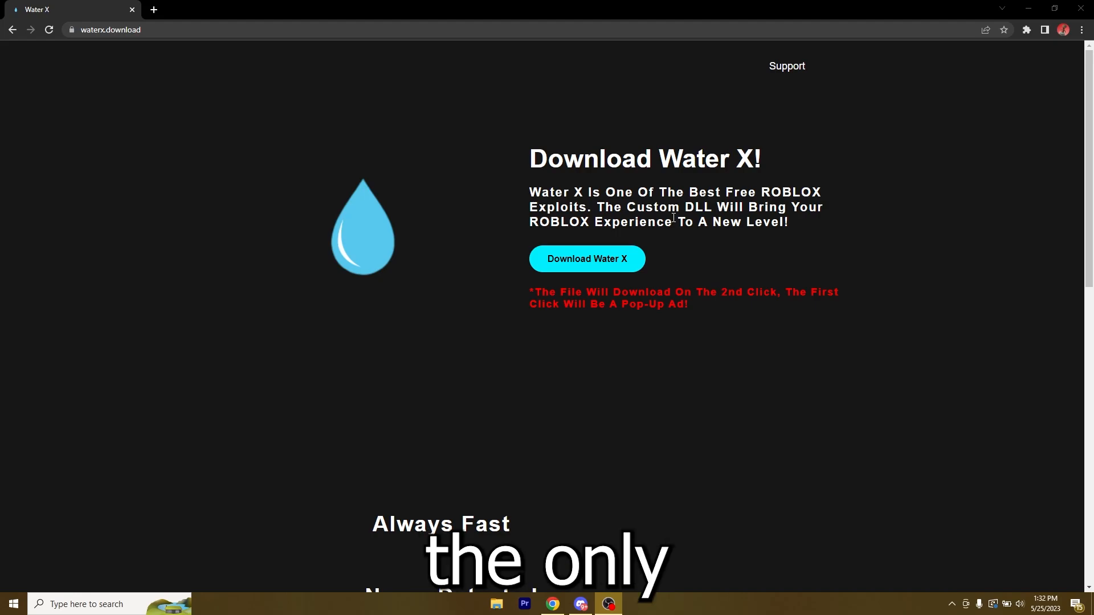
Step: Leave the Water X download page and search Windows for 'microsoft store'
{"action": "left_click", "coordinate": [525, 609]}
{"action": "type", "text": "mic"}
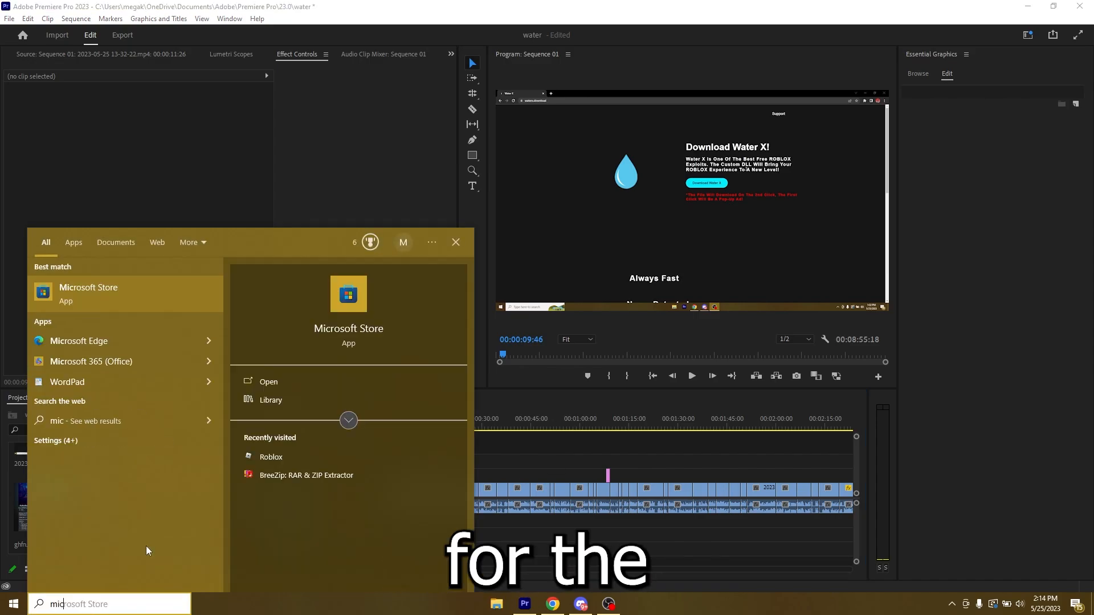
Step: Search Microsoft Store for 'roblox' and view the Roblox app page
{"action": "left_click", "coordinate": [267, 382]}
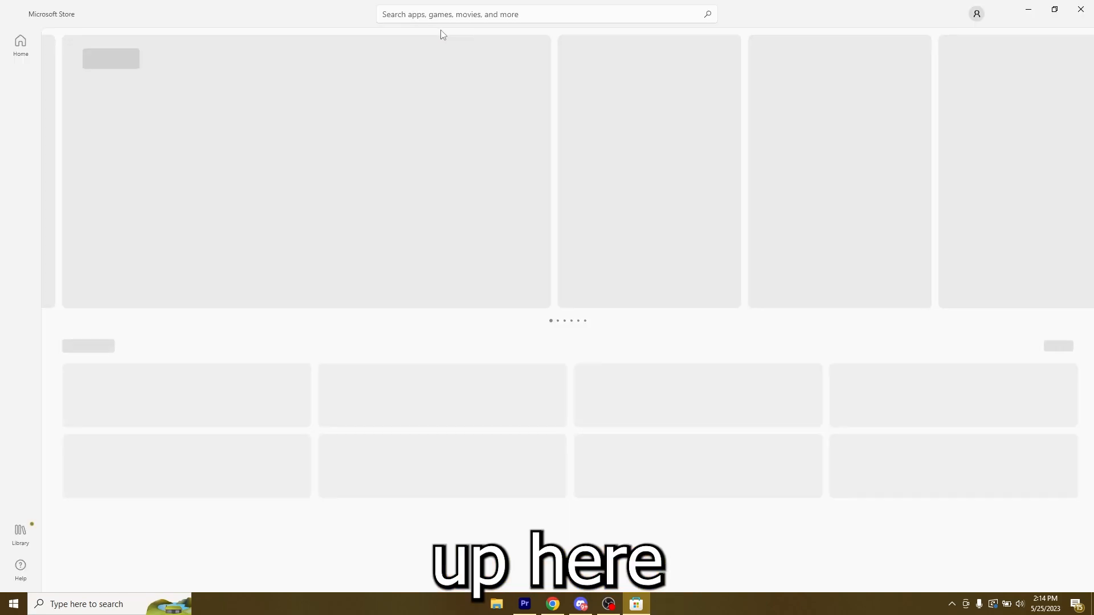
{"action": "type", "text": "roblox"}
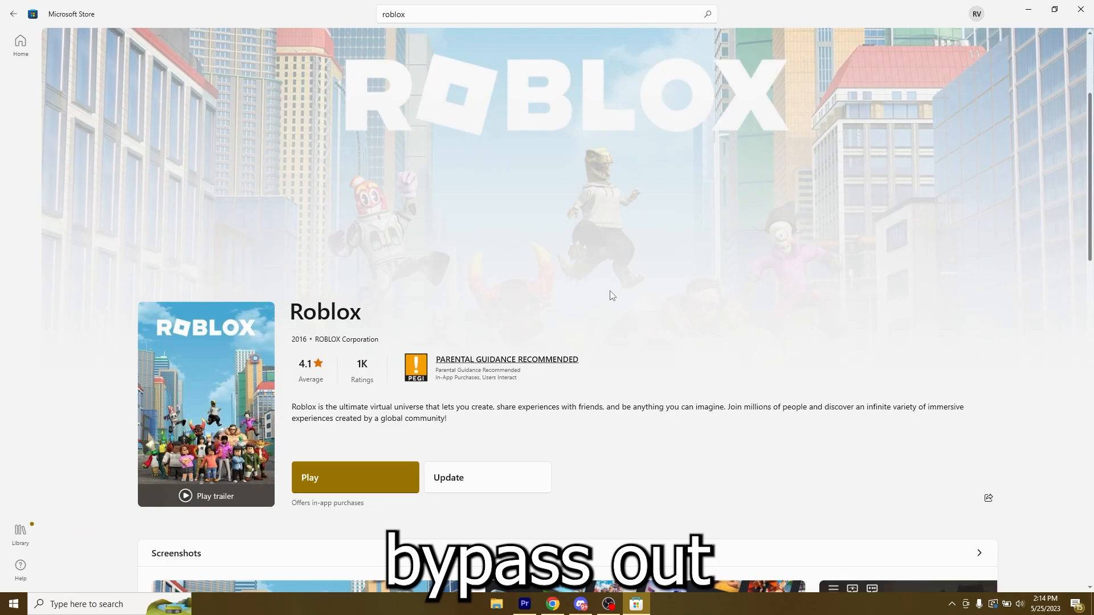
{"action": "scroll", "scroll_direction": "down", "scroll_amount": 3}
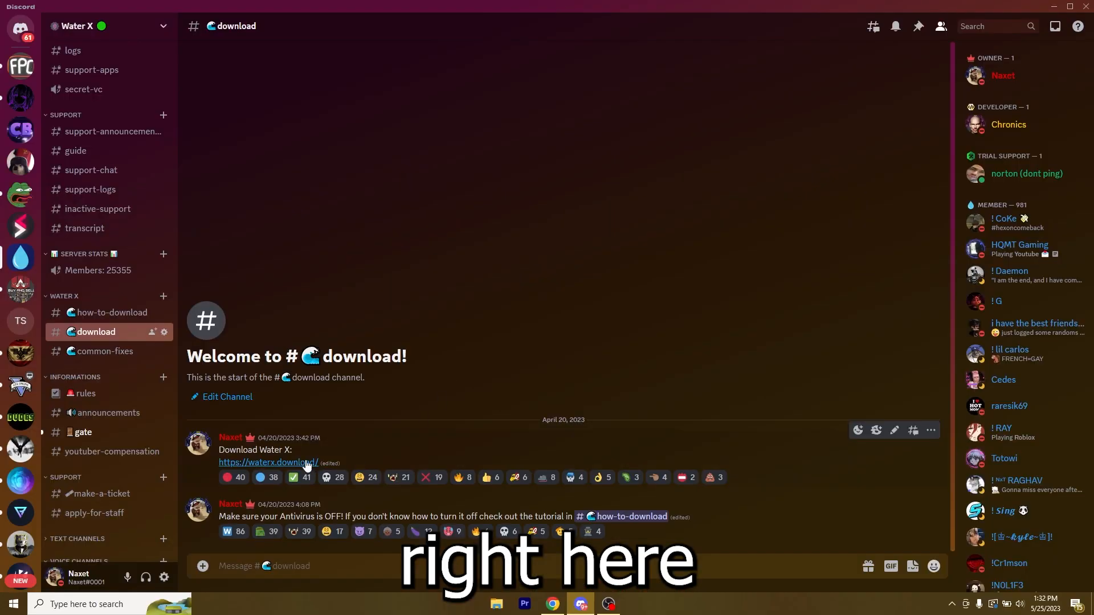
Step: Open the waterx.download link and press Download Water X twice past the ad
{"action": "left_click", "coordinate": [268, 463]}
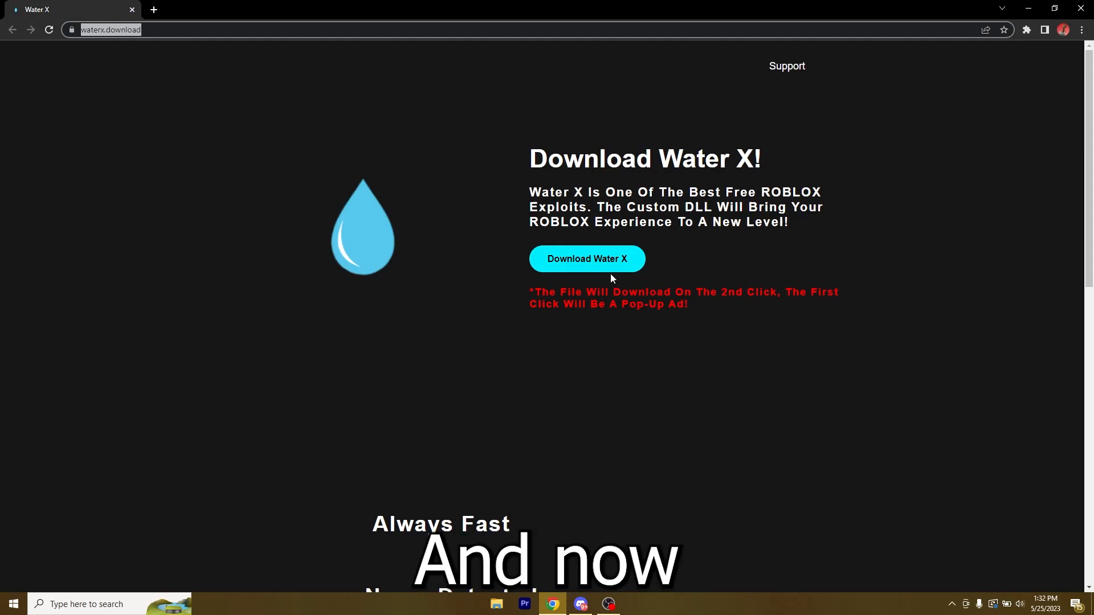
{"action": "left_click", "coordinate": [586, 259]}
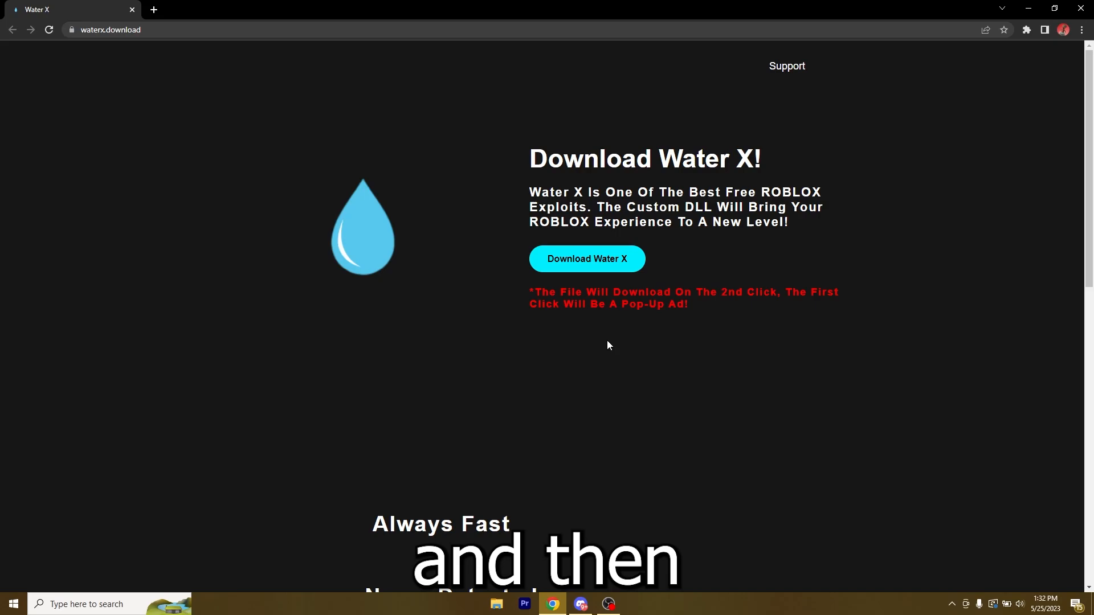
{"action": "left_click", "coordinate": [586, 259]}
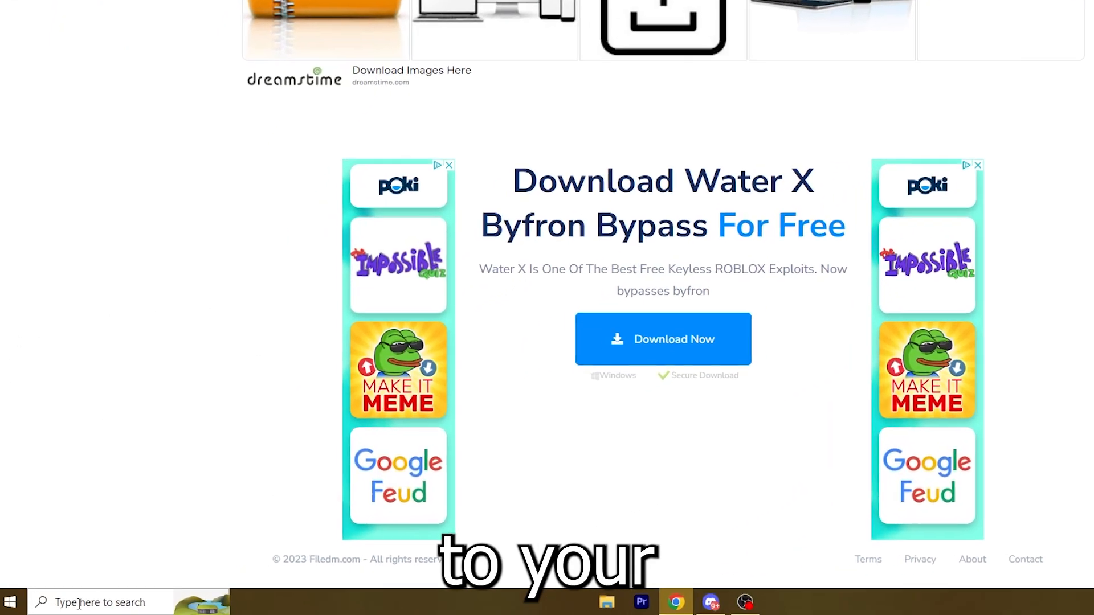
Step: Find Windows Security via 'an' search and reach Virus & threat protection settings
{"action": "type", "text": "antivirus"}
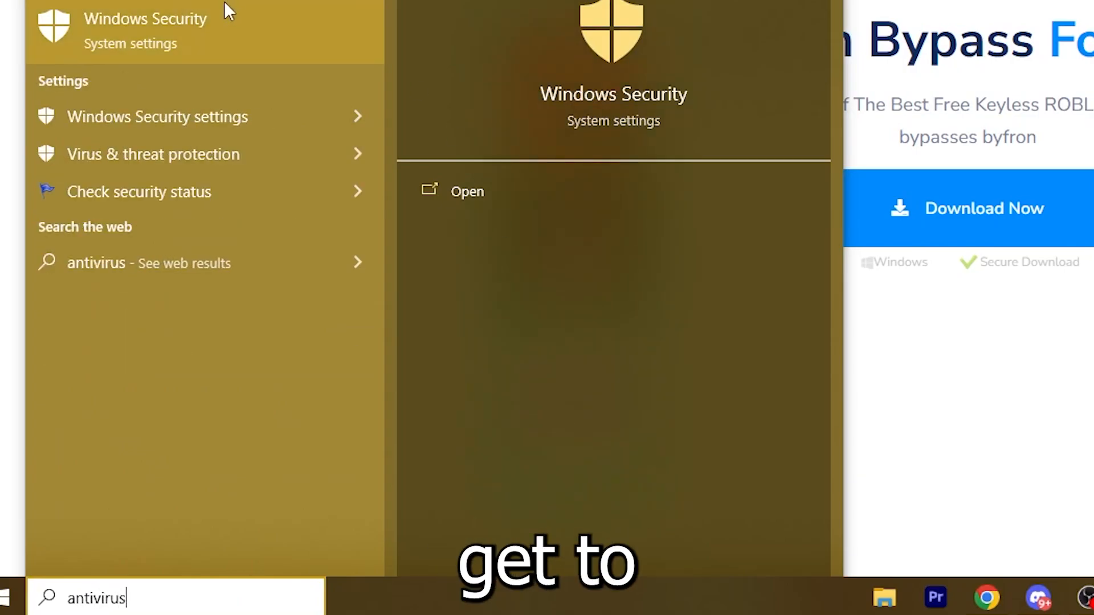
{"action": "left_click", "coordinate": [466, 191]}
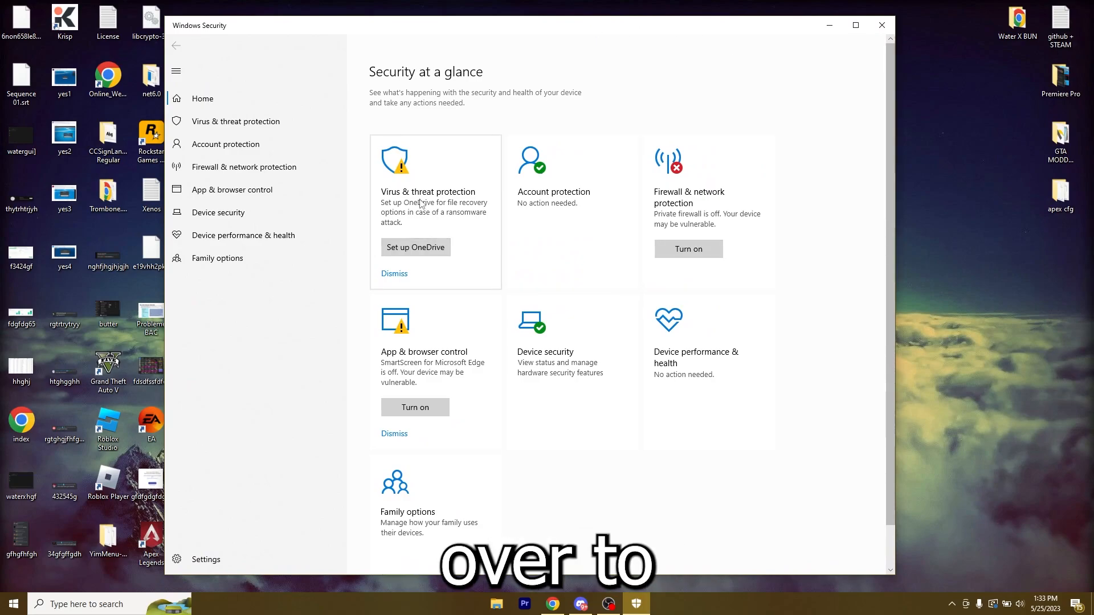
{"action": "left_click", "coordinate": [236, 121]}
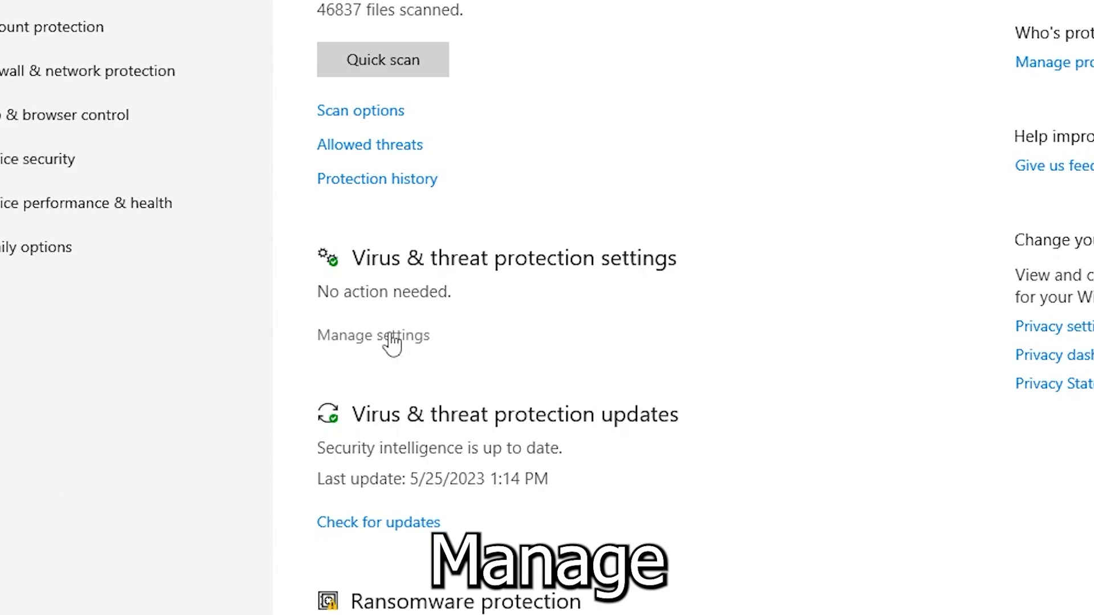
{"action": "left_click", "coordinate": [373, 335]}
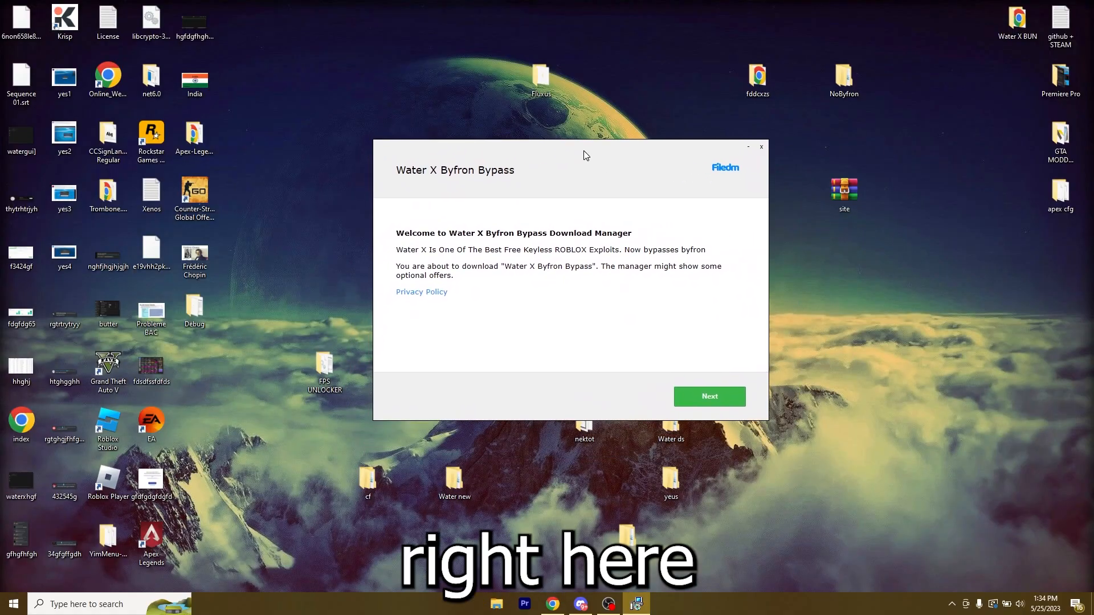
Step: Skip the Adaware and 360 Total Security offers and open the free-copy link
{"action": "left_click", "coordinate": [708, 397]}
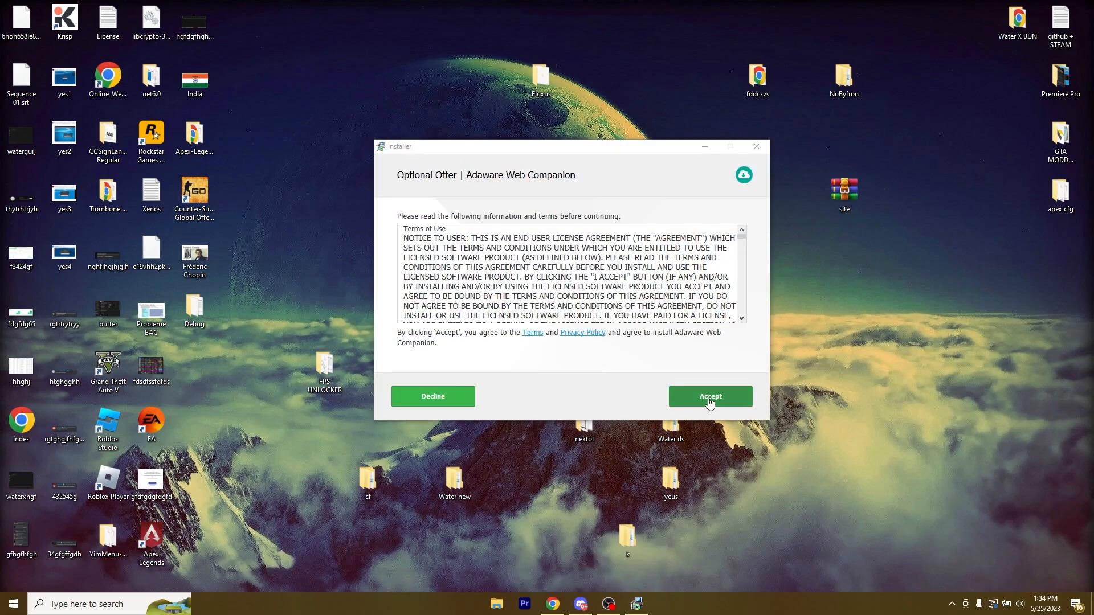
{"action": "left_click", "coordinate": [709, 397]}
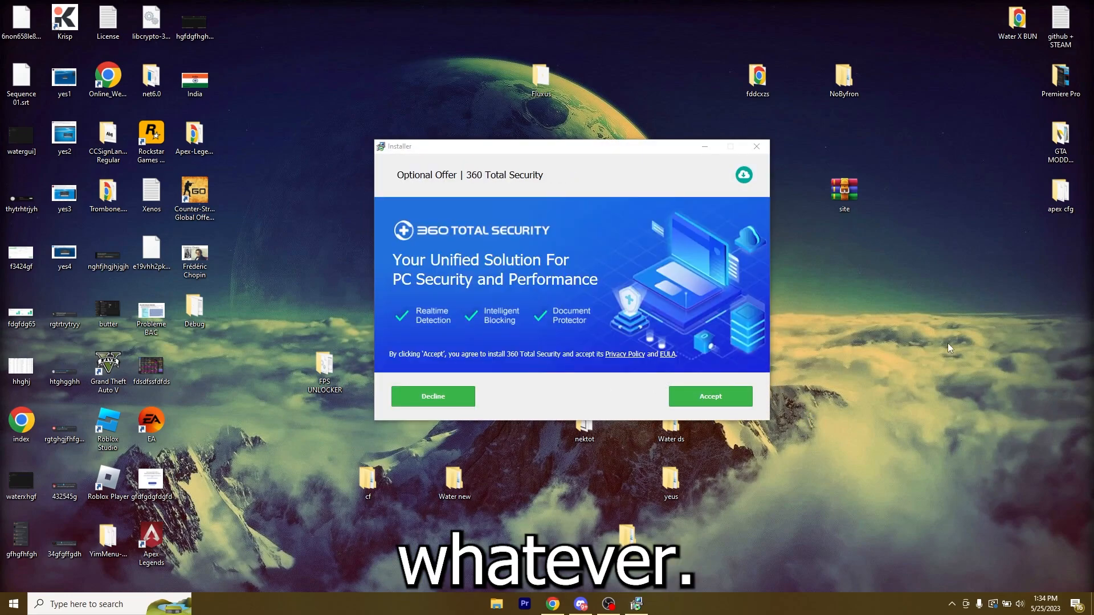
{"action": "left_click", "coordinate": [432, 396]}
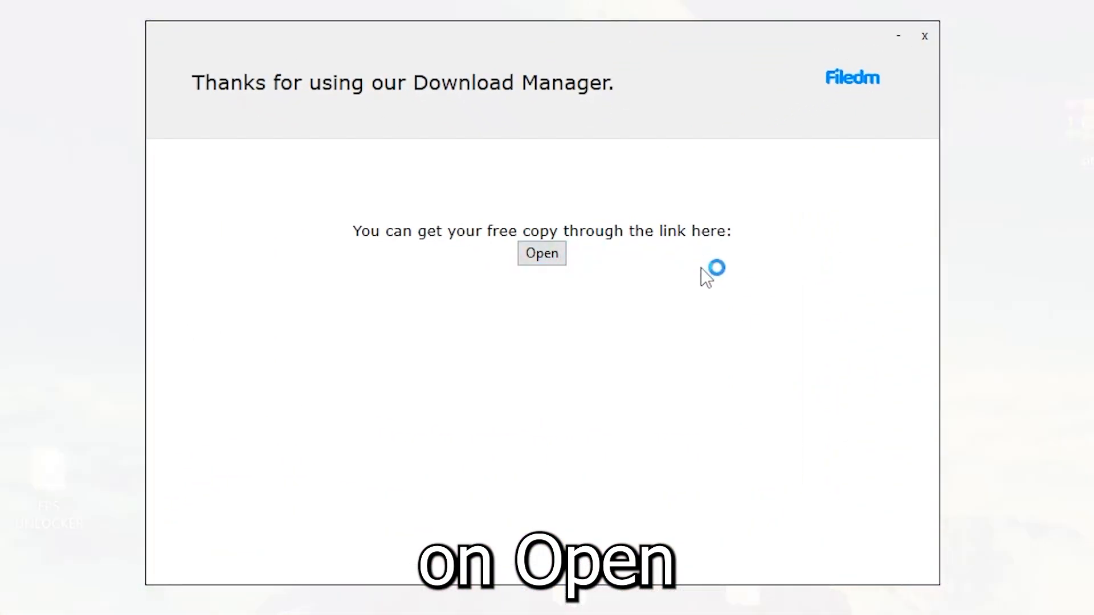
{"action": "left_click", "coordinate": [541, 253]}
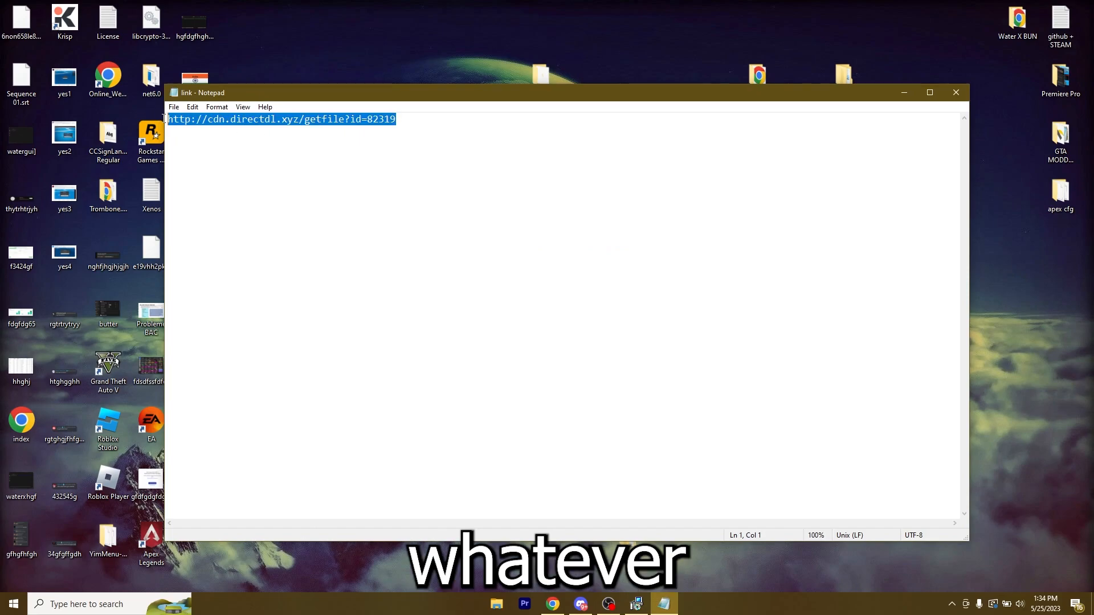
Step: Copy the download URL from Notepad and return to Chrome
{"action": "right_click", "coordinate": [339, 129]}
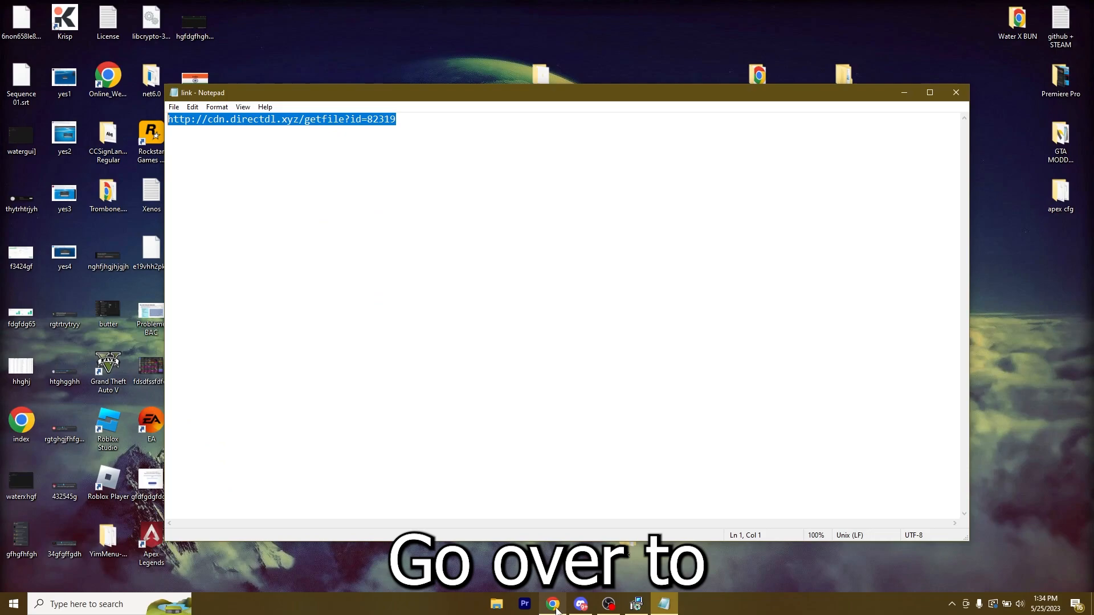
{"action": "left_click", "coordinate": [554, 604]}
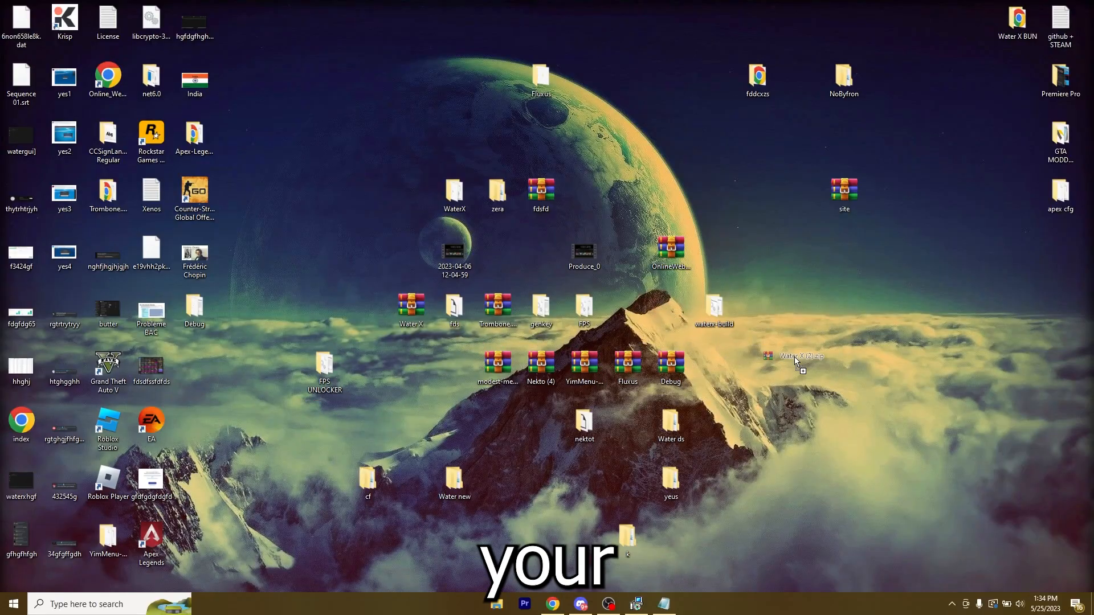
Step: Move the downloaded Water X archive onto the desktop and open the fdhgg folder
{"action": "left_click_drag", "start_coordinate": [795, 355], "coordinate": [974, 363]}
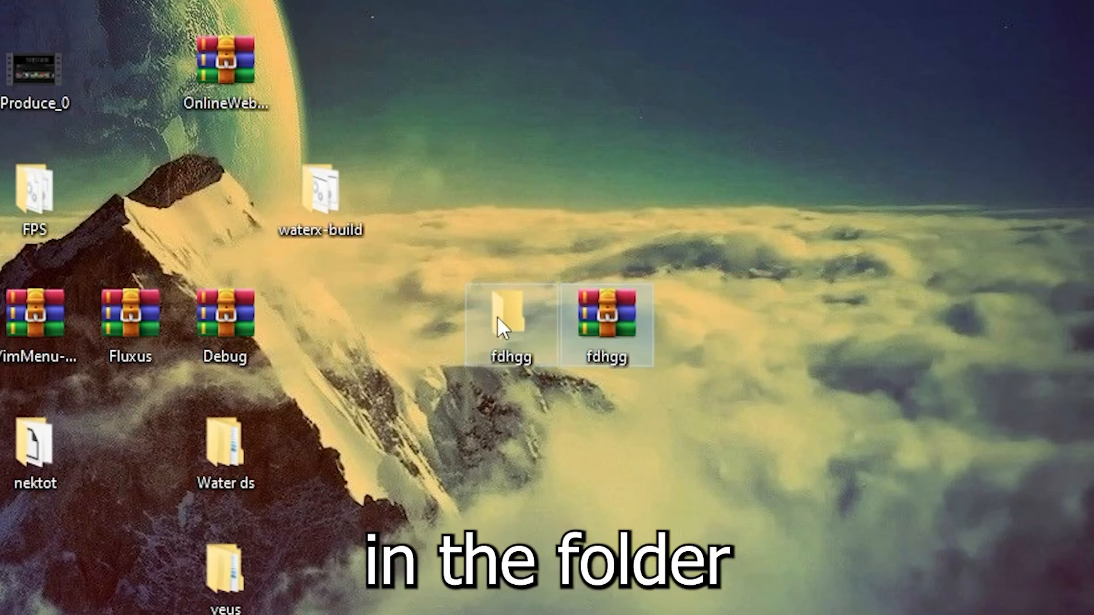
{"action": "double_click", "coordinate": [511, 313]}
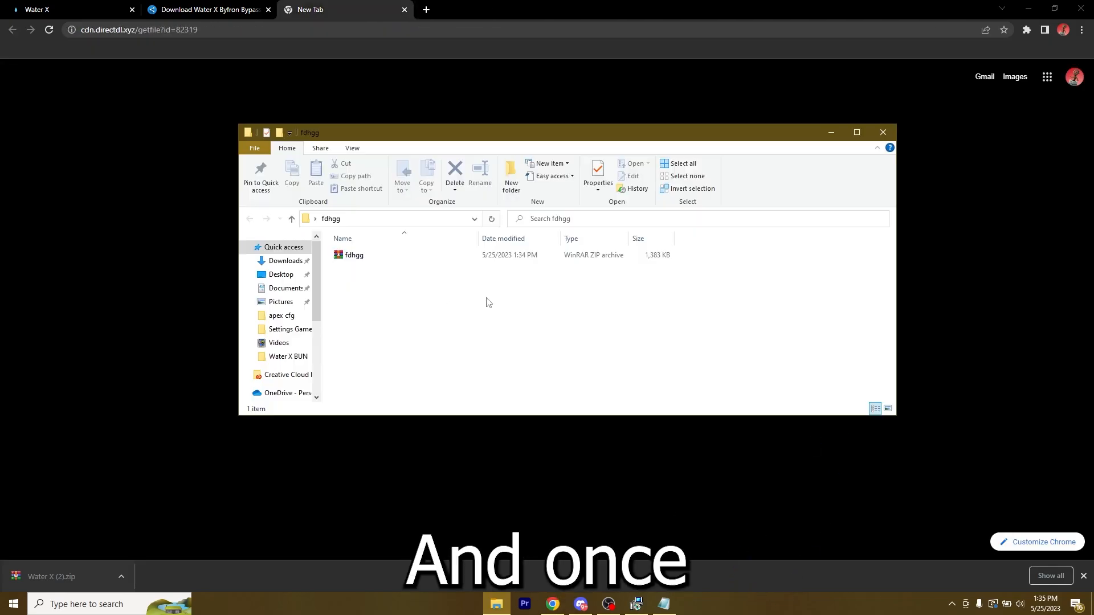
Step: Extract the fdhgg zip archive into the current folder
{"action": "left_click", "coordinate": [354, 254]}
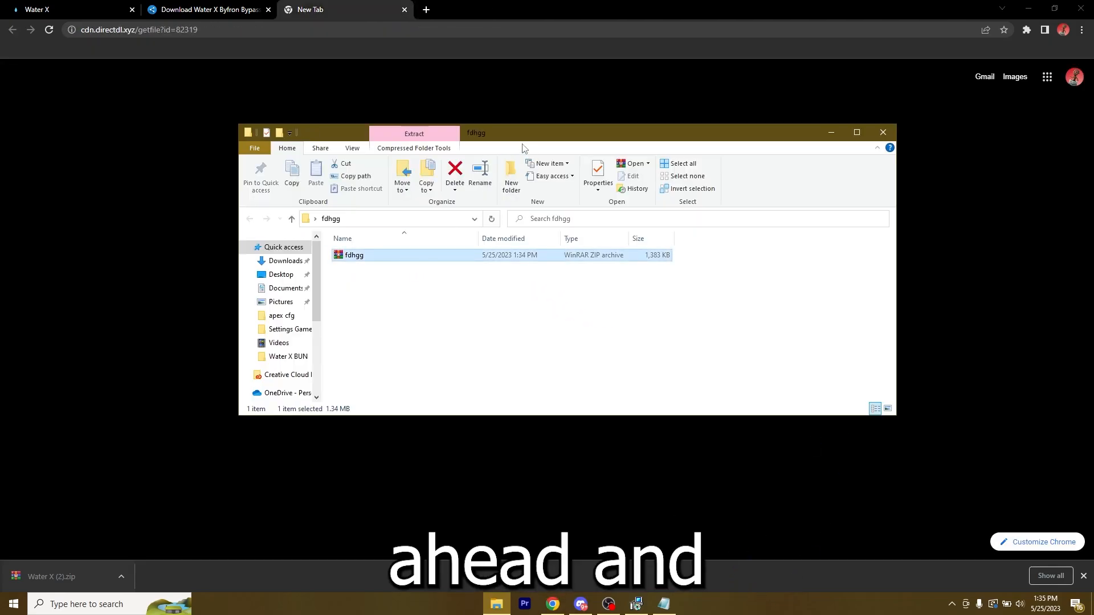
{"action": "right_click", "coordinate": [354, 255]}
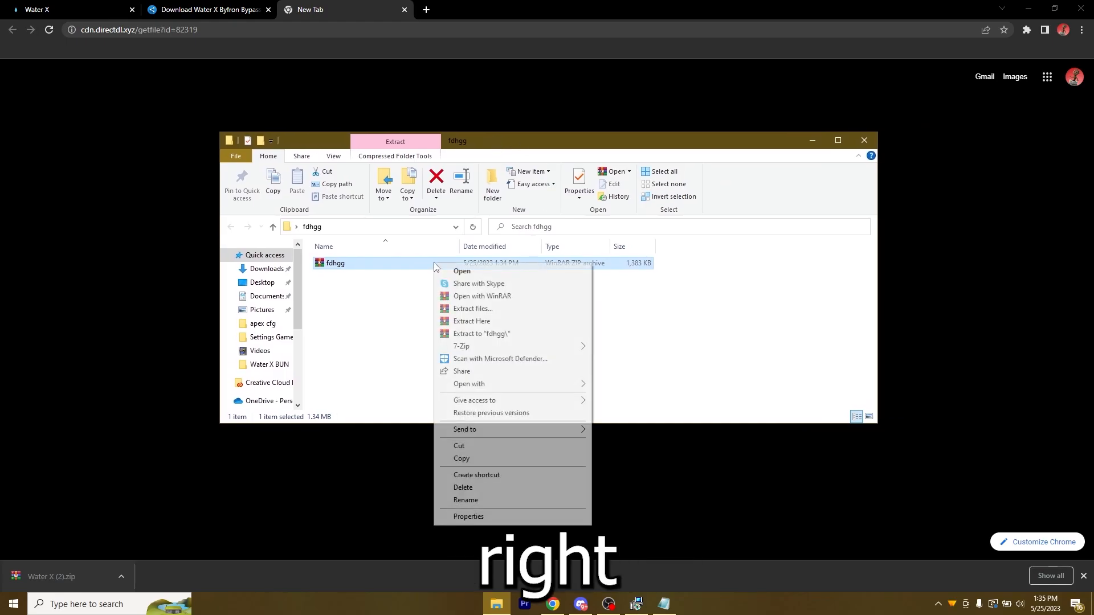
{"action": "left_click", "coordinate": [472, 321]}
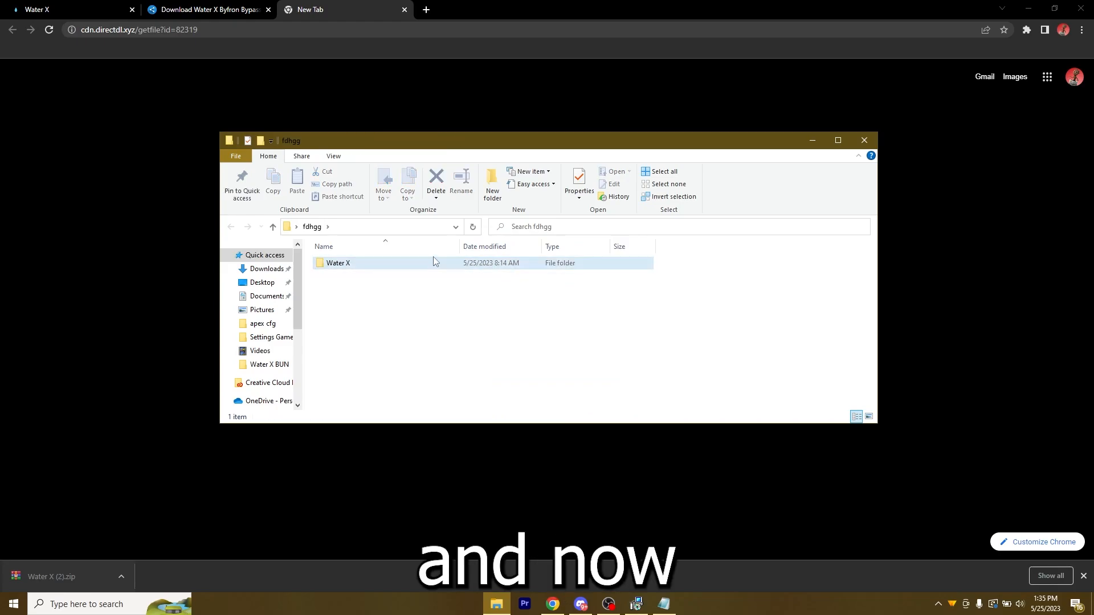
Step: Open the extracted Water X folder and launch the Water X executor
{"action": "left_click_drag", "start_coordinate": [289, 140], "coordinate": [330, 146]}
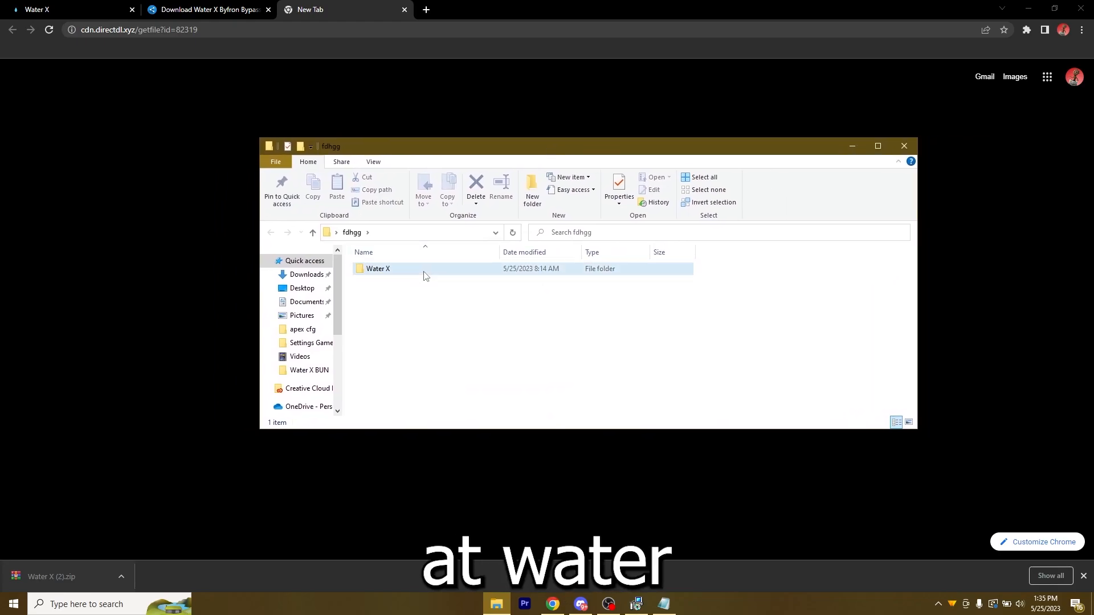
{"action": "double_click", "coordinate": [377, 268]}
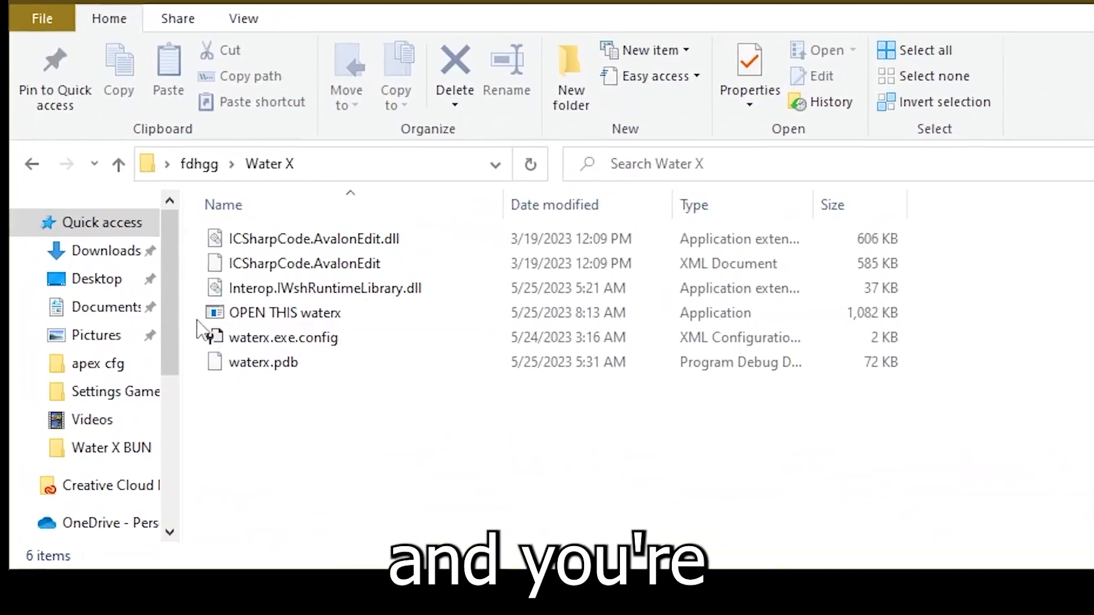
{"action": "left_click", "coordinate": [283, 313]}
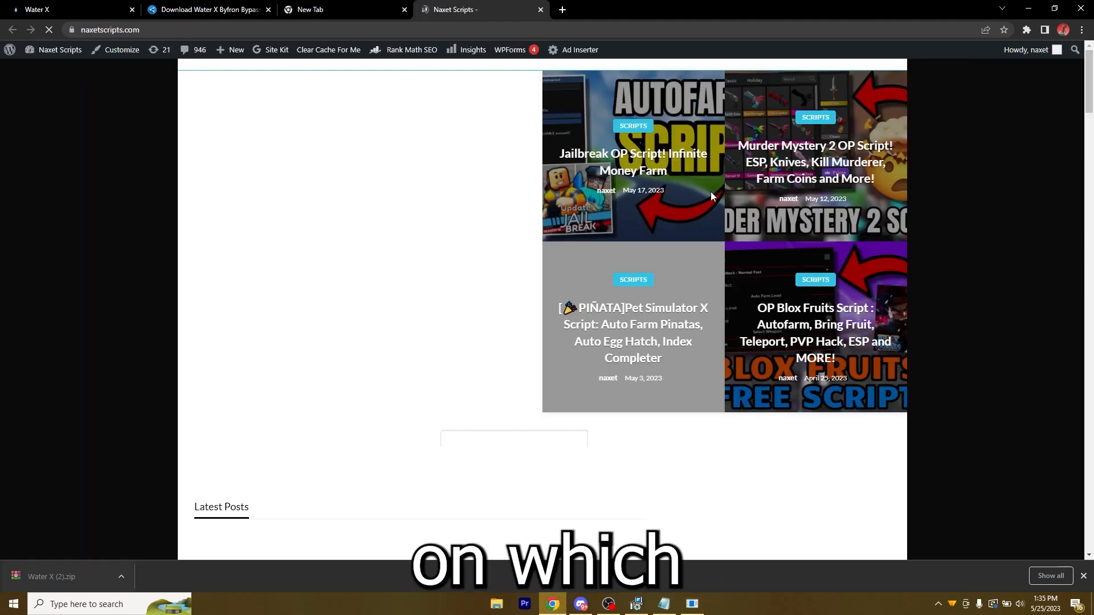
{"action": "scroll", "scroll_direction": "down", "scroll_amount": 3}
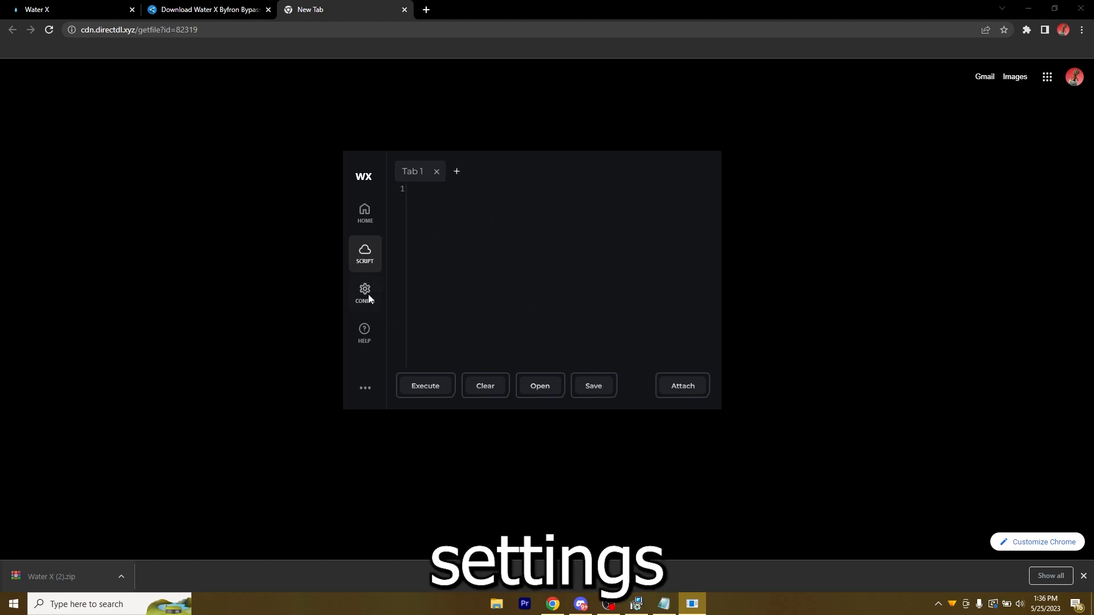
Step: Open Water X's CONFIG page and switch on TopMost
{"action": "left_click", "coordinate": [364, 292]}
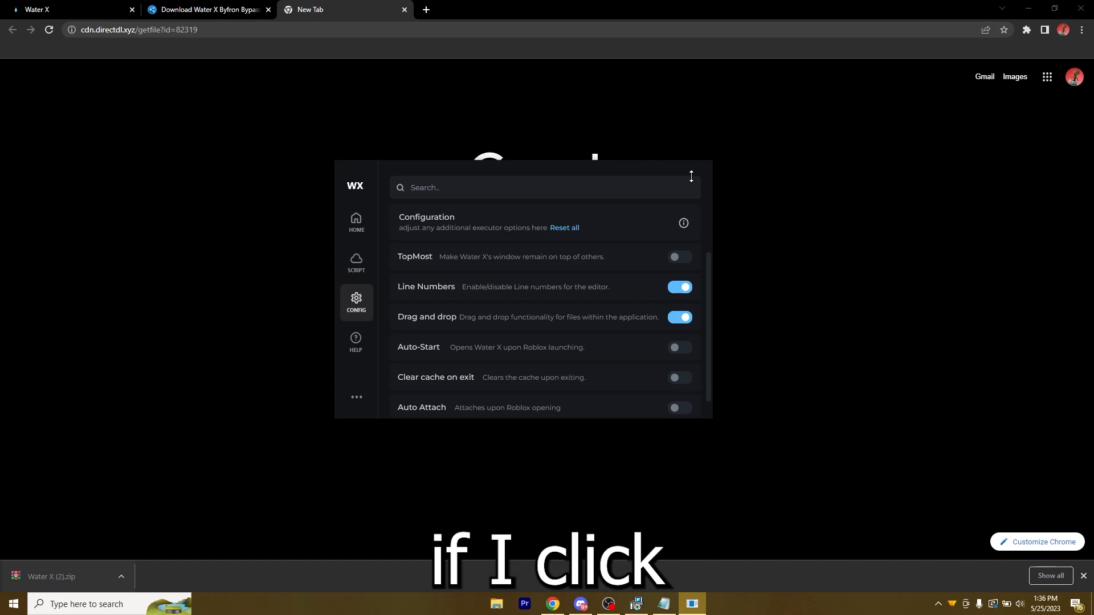
{"action": "left_click", "coordinate": [690, 603]}
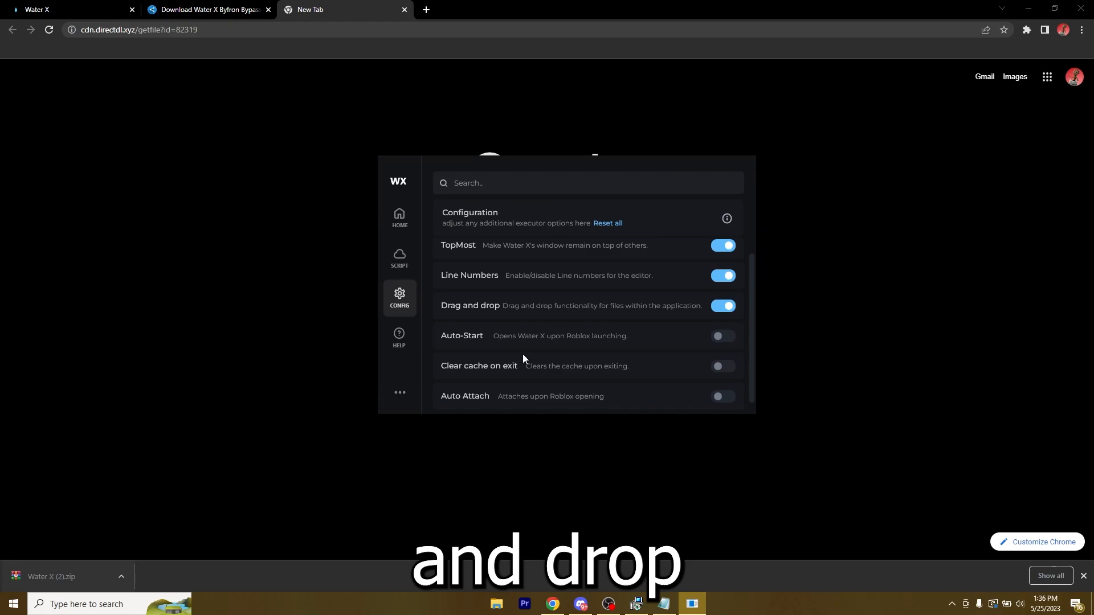
{"action": "mouse_move", "coordinate": [603, 351]}
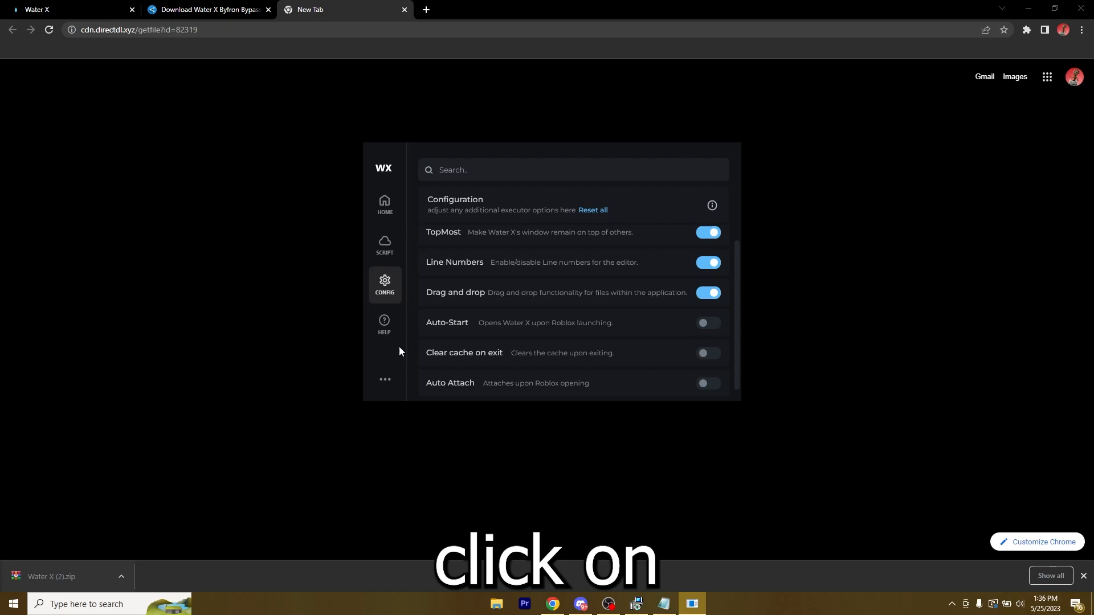
{"action": "mouse_move", "coordinate": [467, 361]}
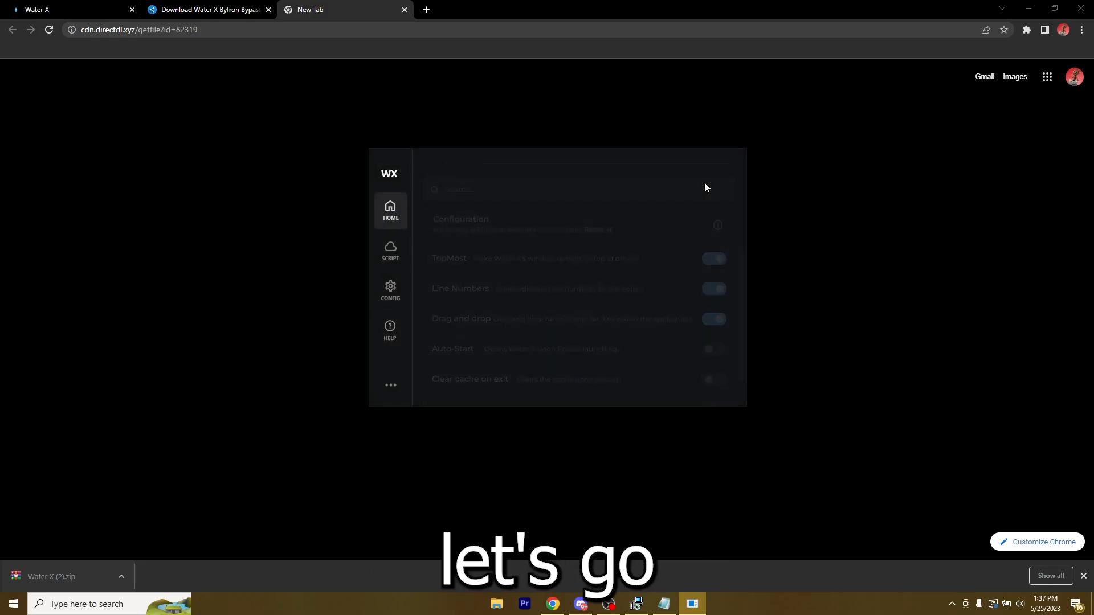
Step: Launch Roblox, start Murder Mystery 2, and attach Water X to it
{"action": "type", "text": "roblox"}
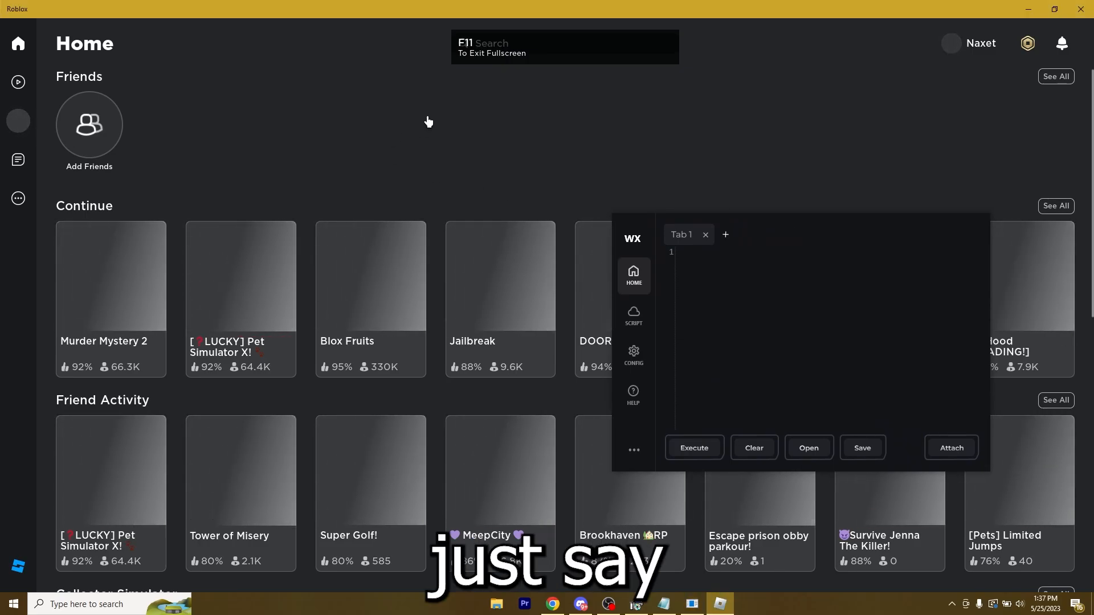
{"action": "left_click", "coordinate": [111, 275]}
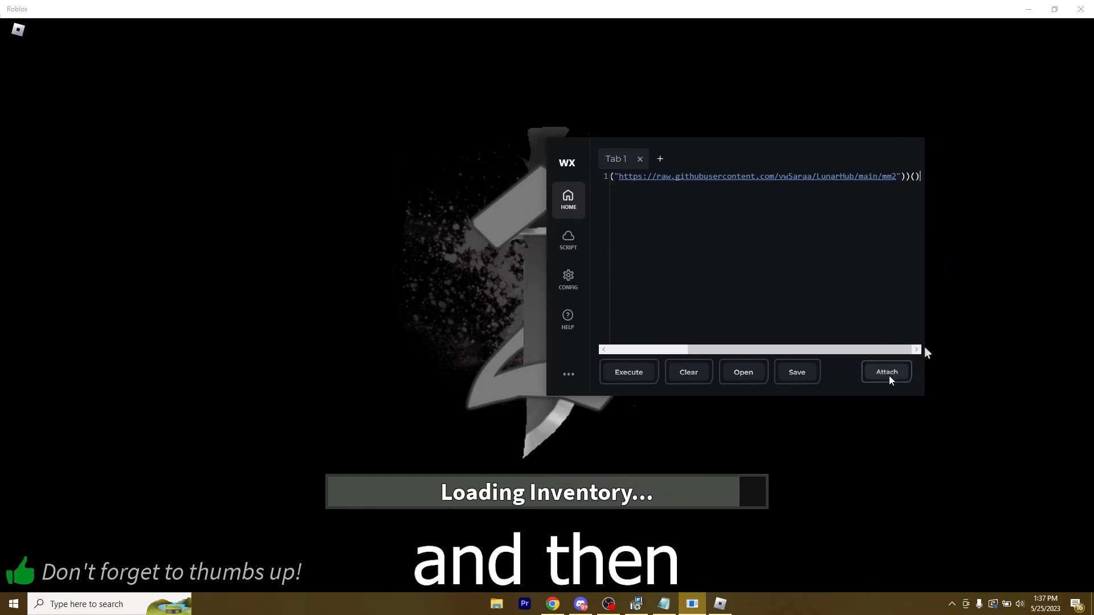
{"action": "left_click", "coordinate": [886, 373]}
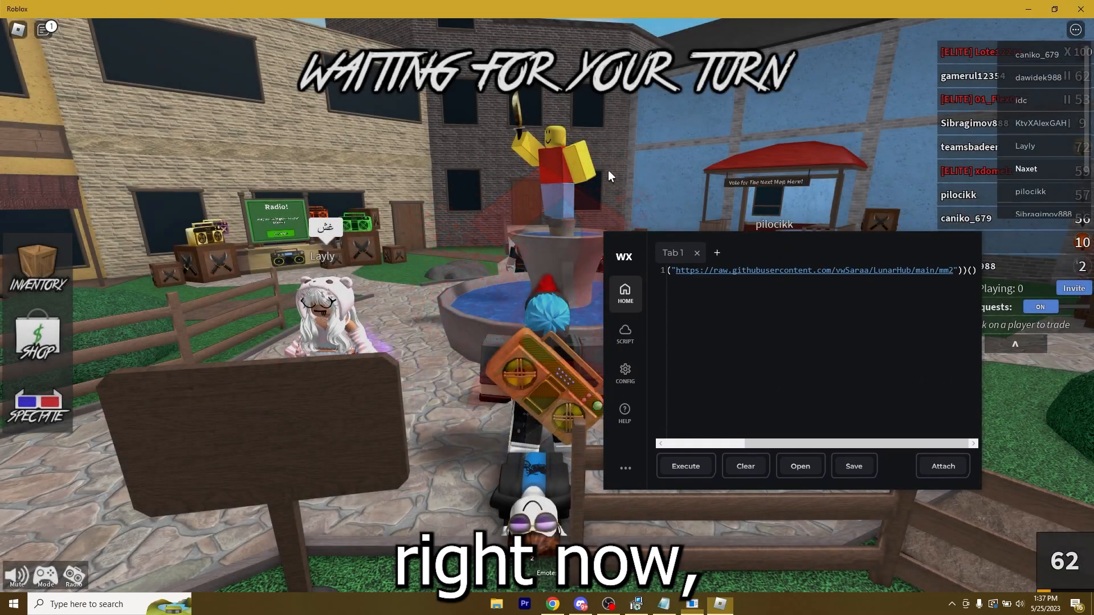
Step: Execute the Lunar Hub loadstring script to bring up its menu
{"action": "left_click", "coordinate": [684, 466]}
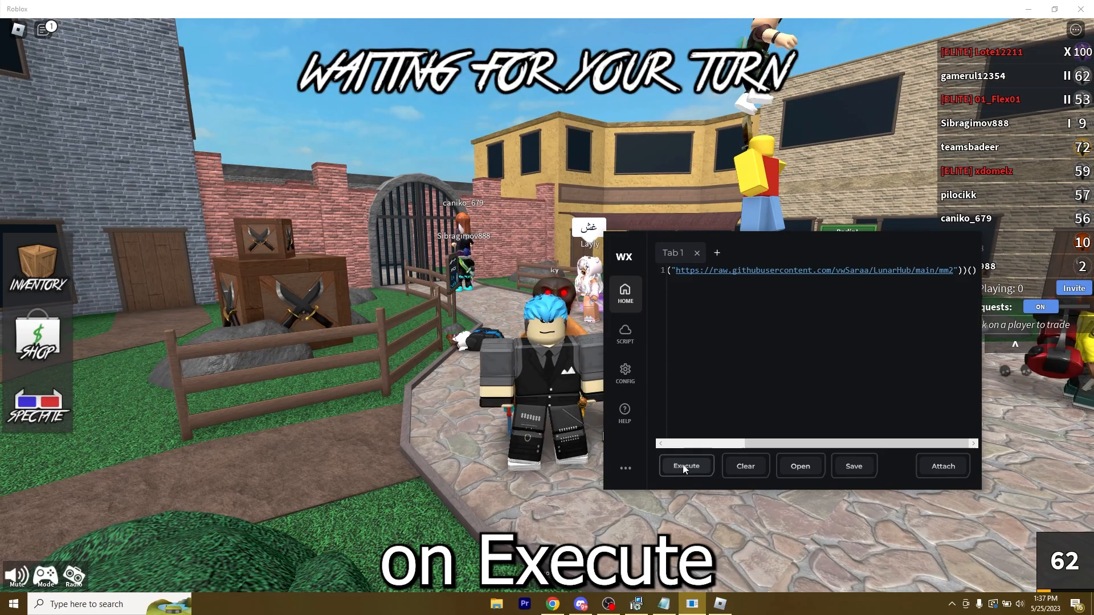
{"action": "left_click", "coordinate": [684, 466]}
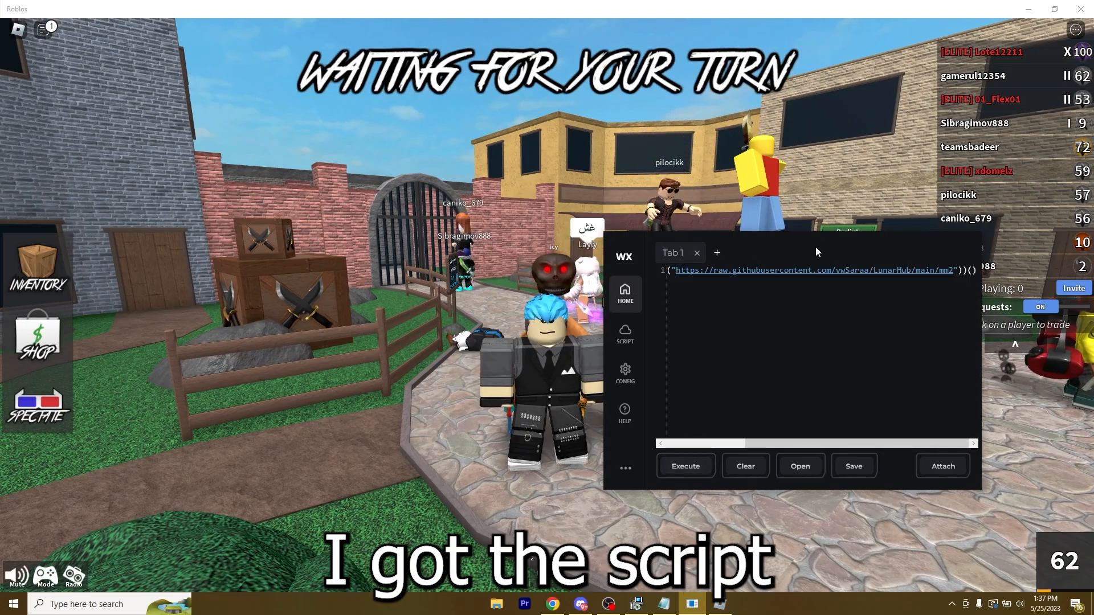
{"action": "left_click", "coordinate": [684, 465]}
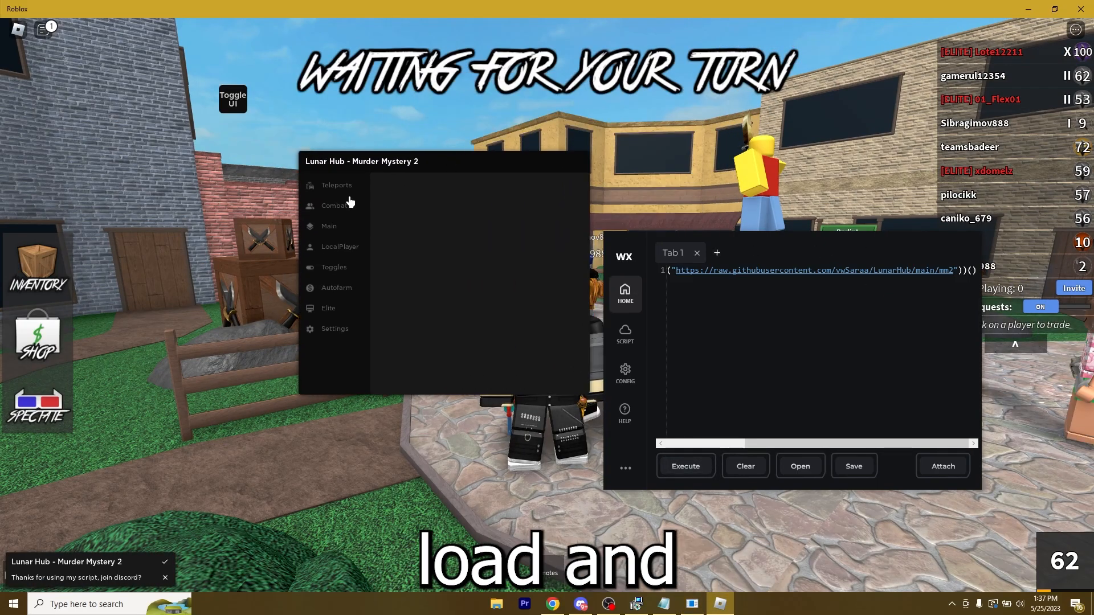
Step: Browse Lunar Hub's Combat, LocalPlayer, Teleports and Main tabs to view their options
{"action": "left_click", "coordinate": [335, 205]}
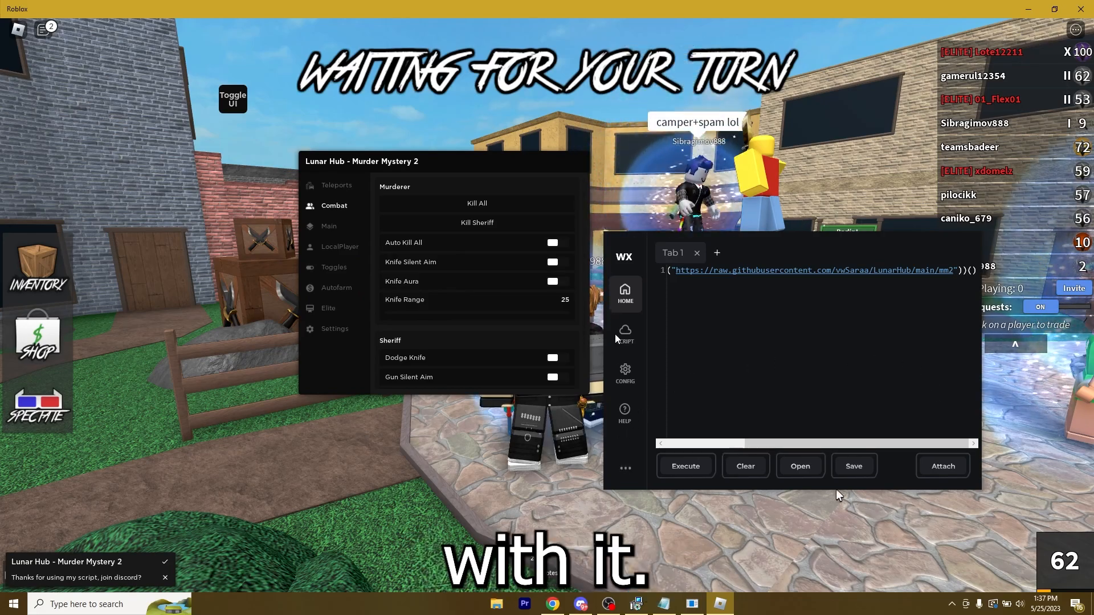
{"action": "left_click", "coordinate": [623, 373]}
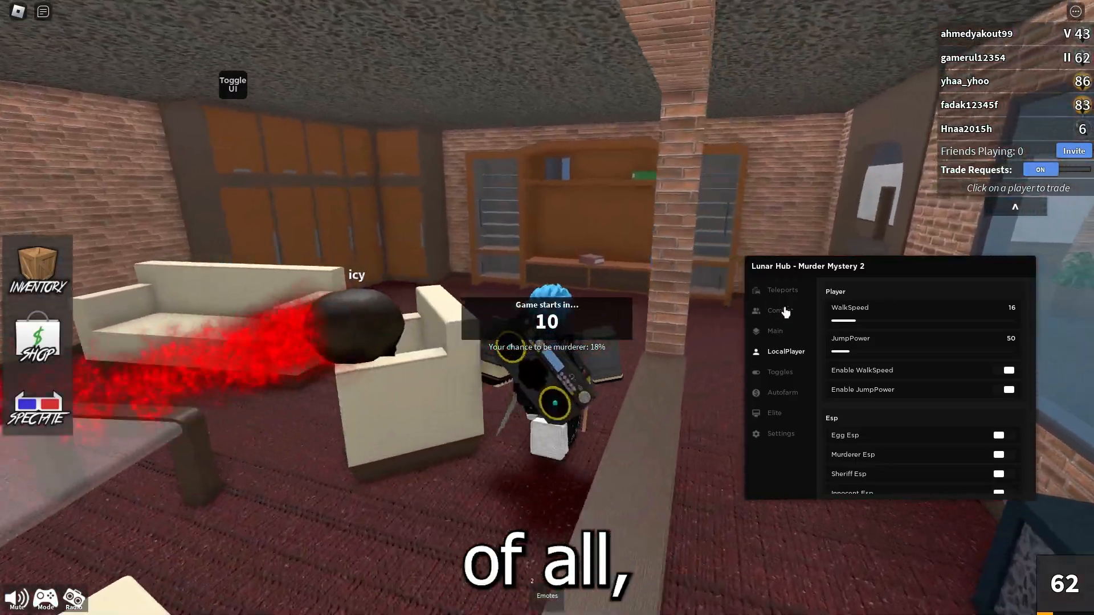
{"action": "left_click", "coordinate": [782, 289]}
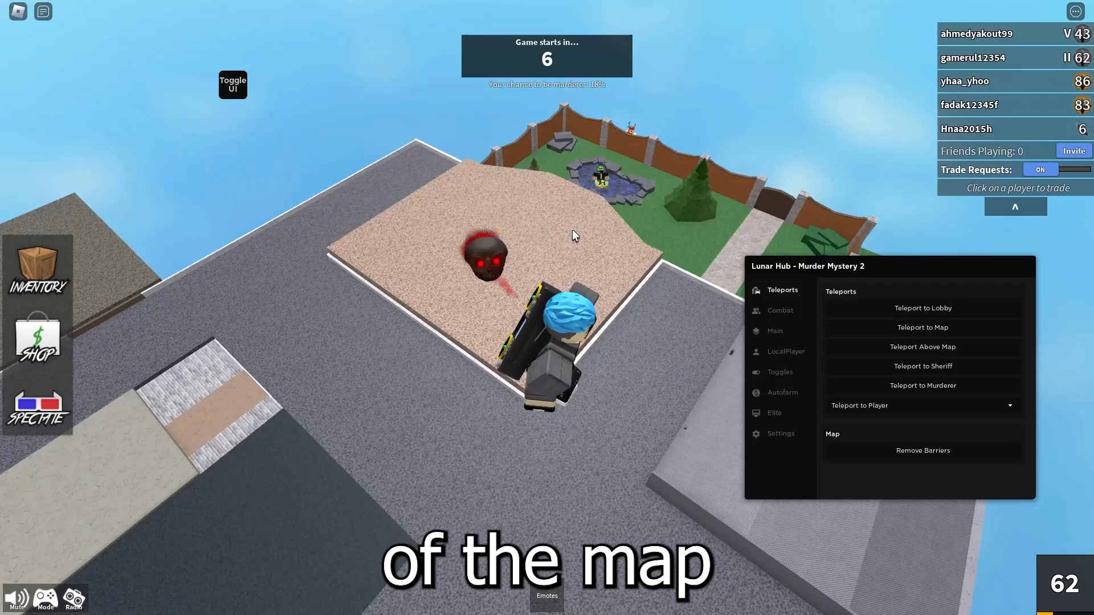
{"action": "left_click", "coordinate": [785, 351]}
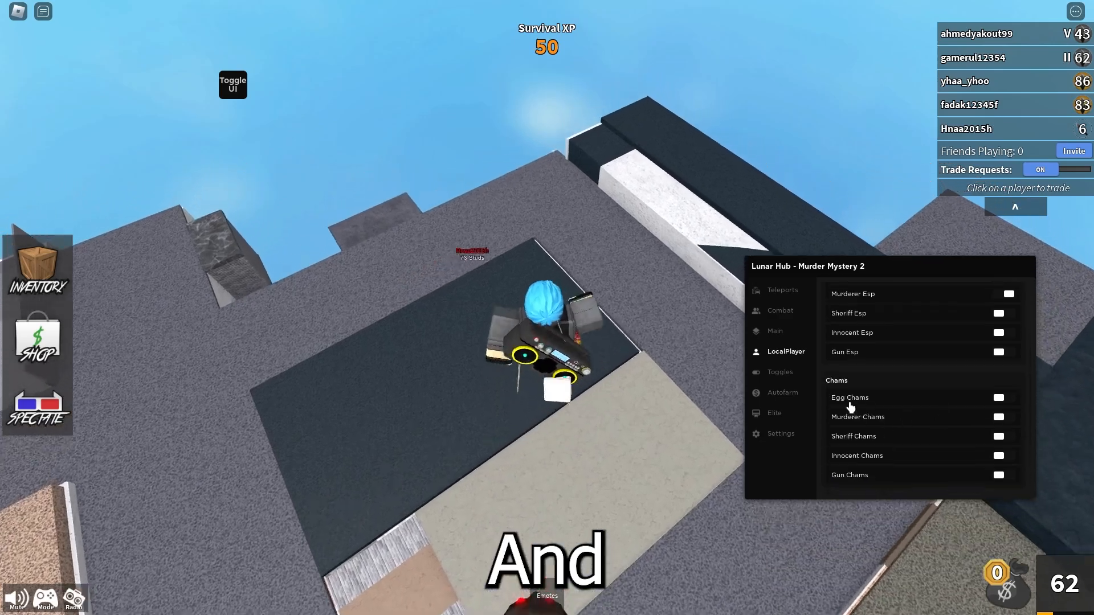
{"action": "left_click", "coordinate": [774, 330]}
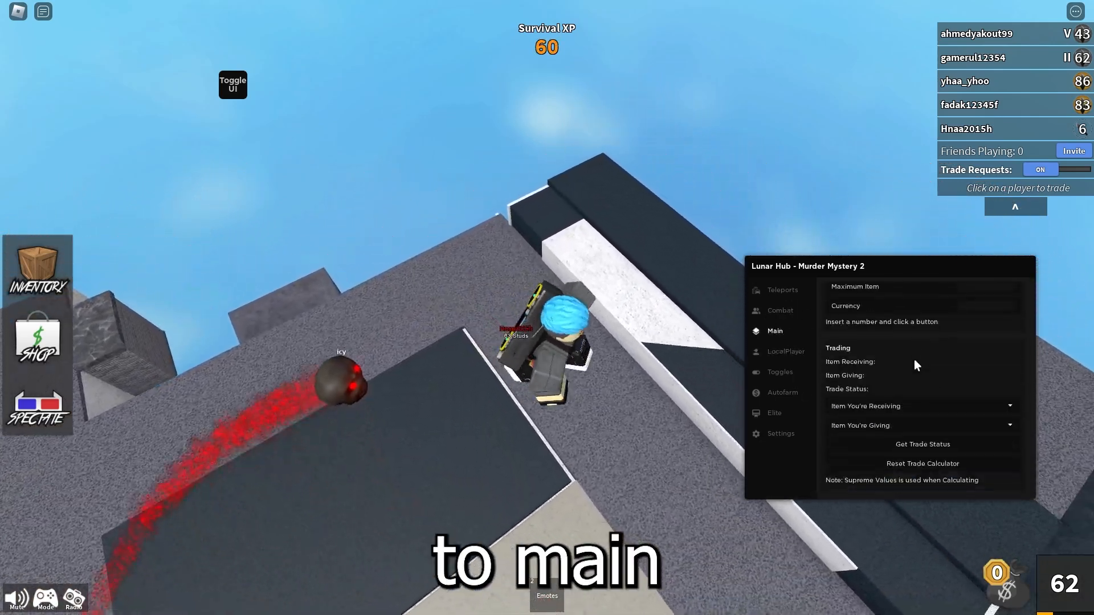